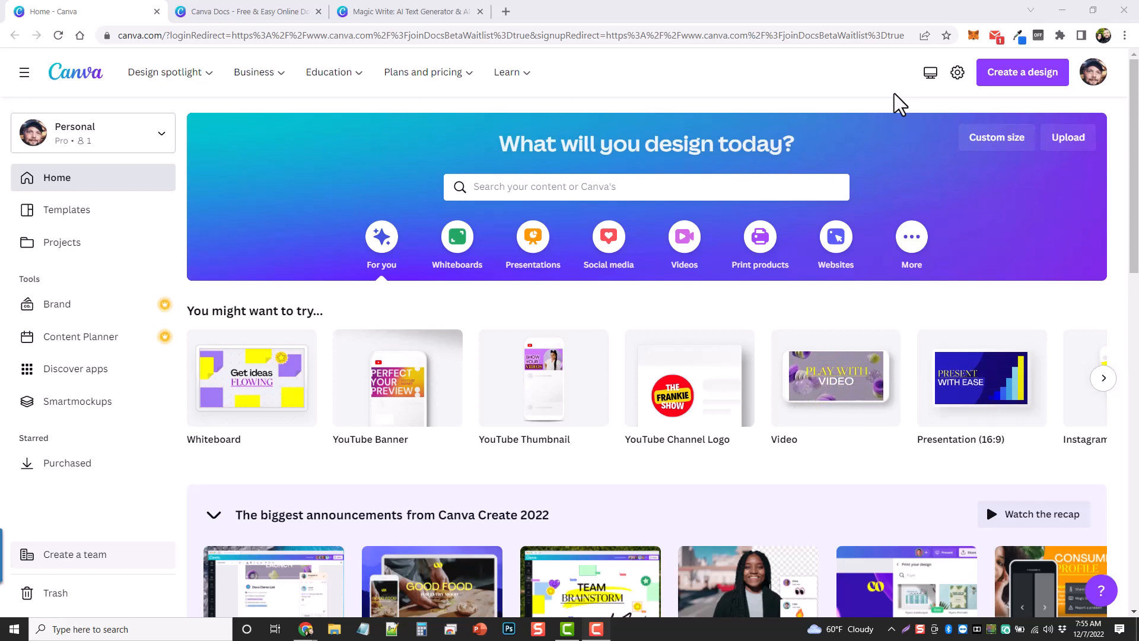
mouse_move(737, 72)
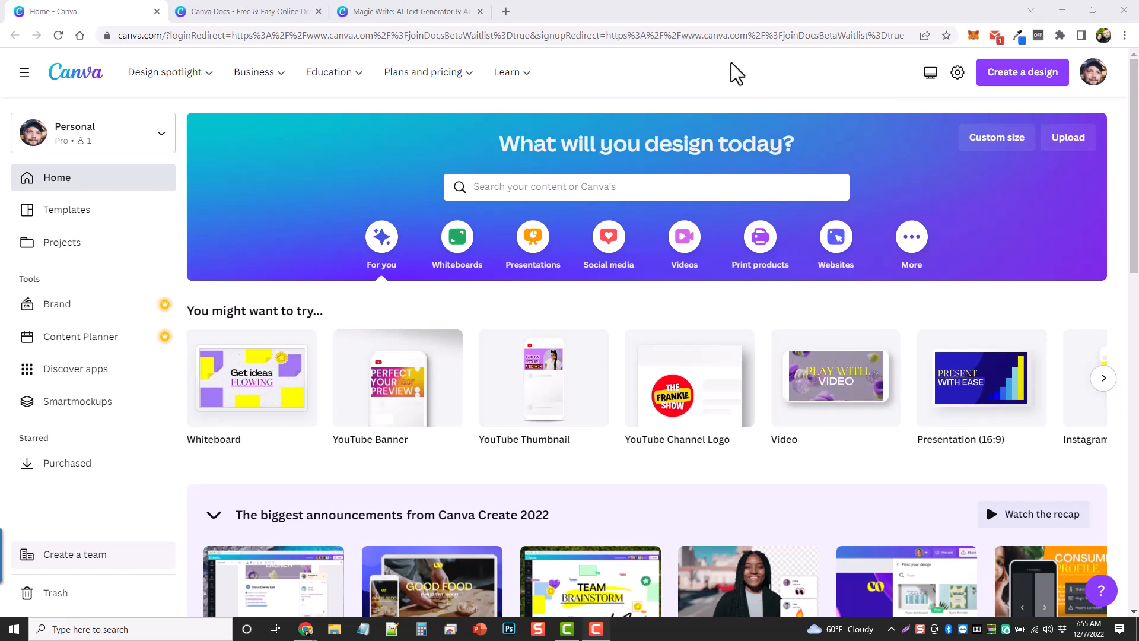
mouse_move(651, 76)
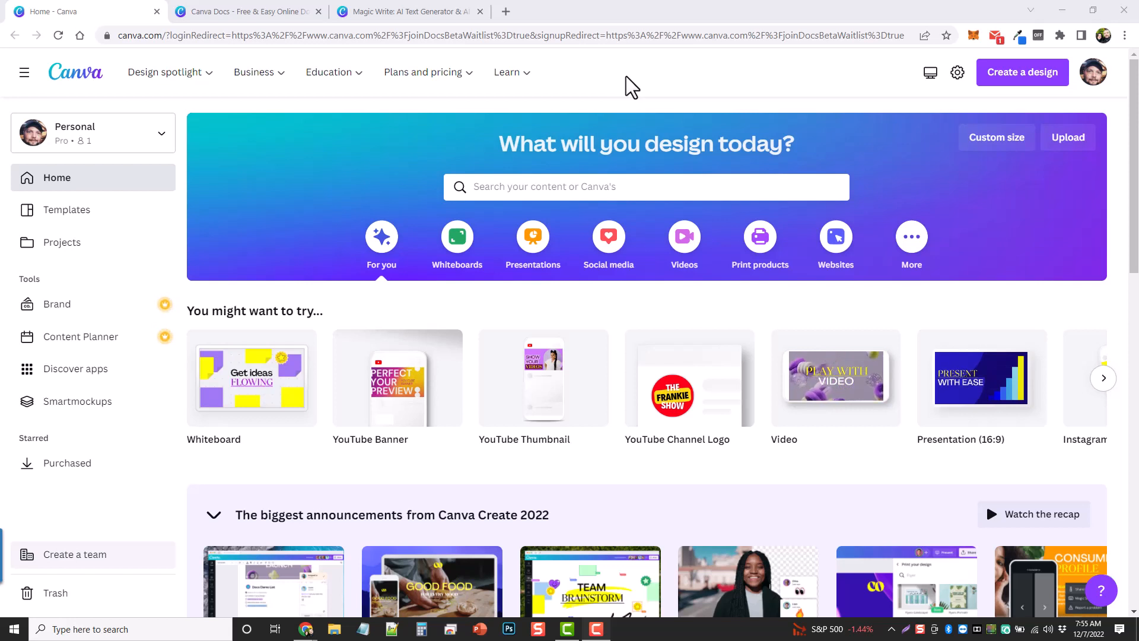
mouse_move(1082, 250)
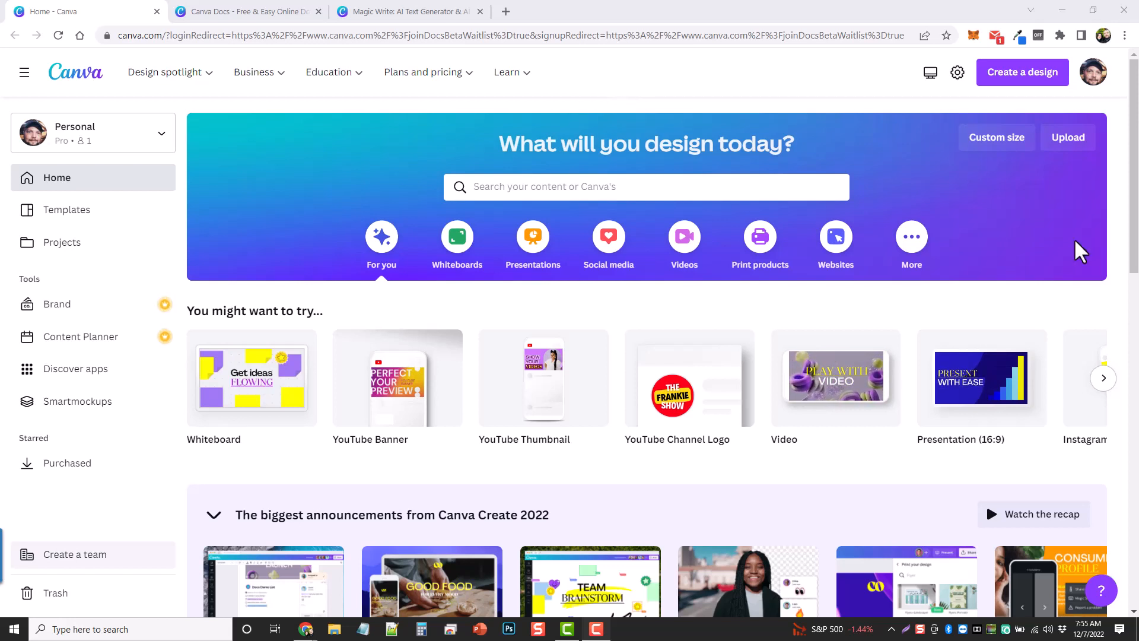
- Reach the Canva Create 2022 announcements and go to the Canva Docs card's feature page
scroll(down, 3)
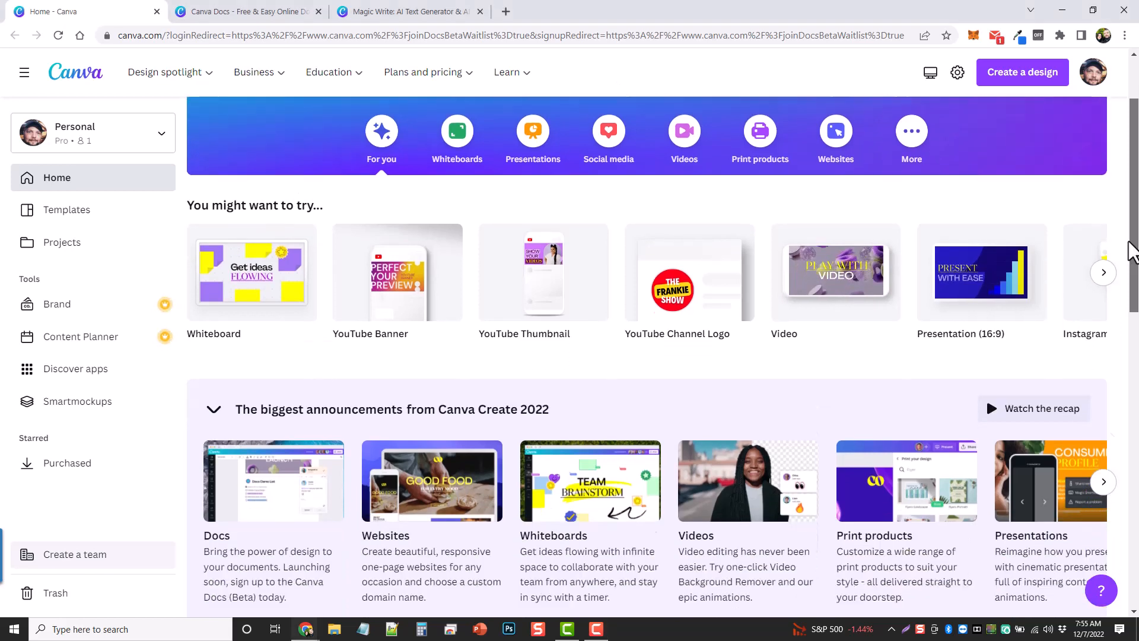
scroll(down, 3)
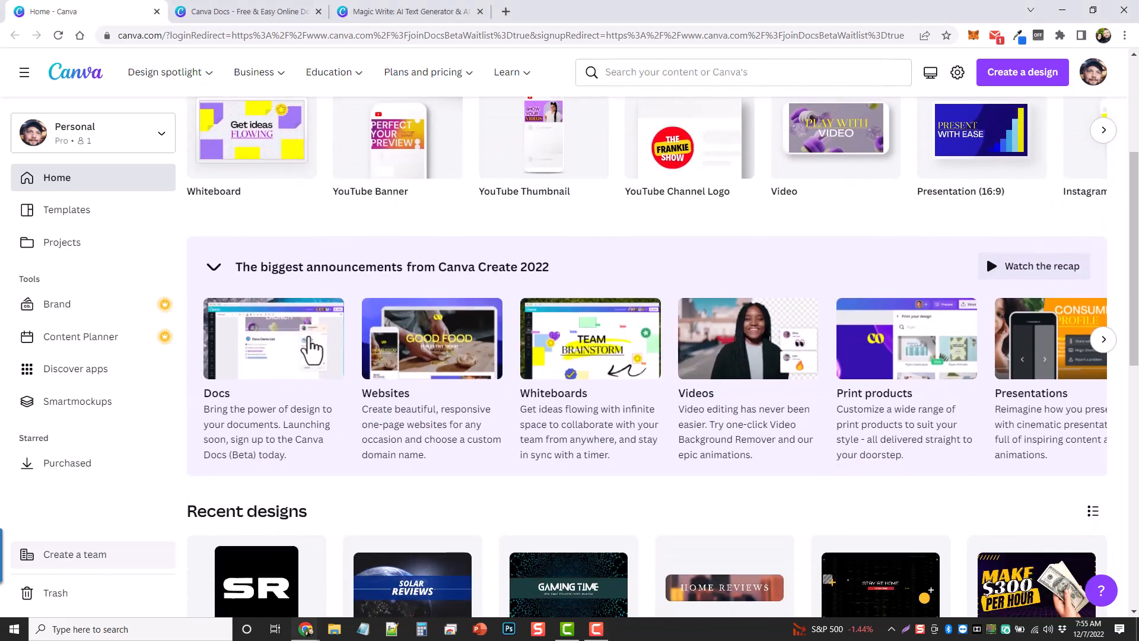
mouse_move(252, 342)
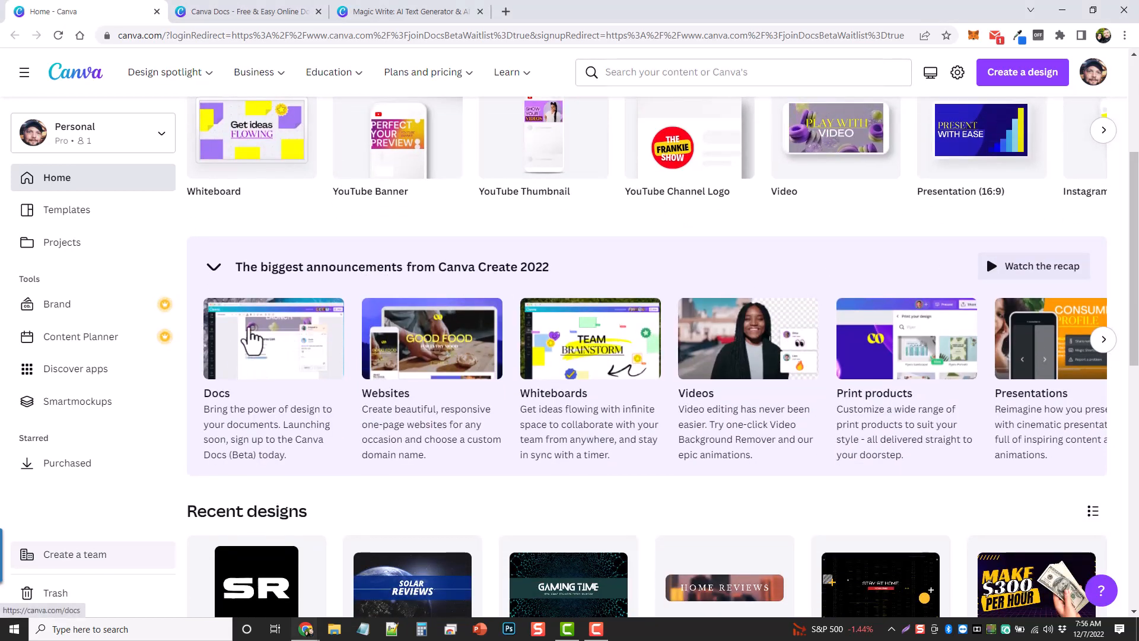
click(274, 338)
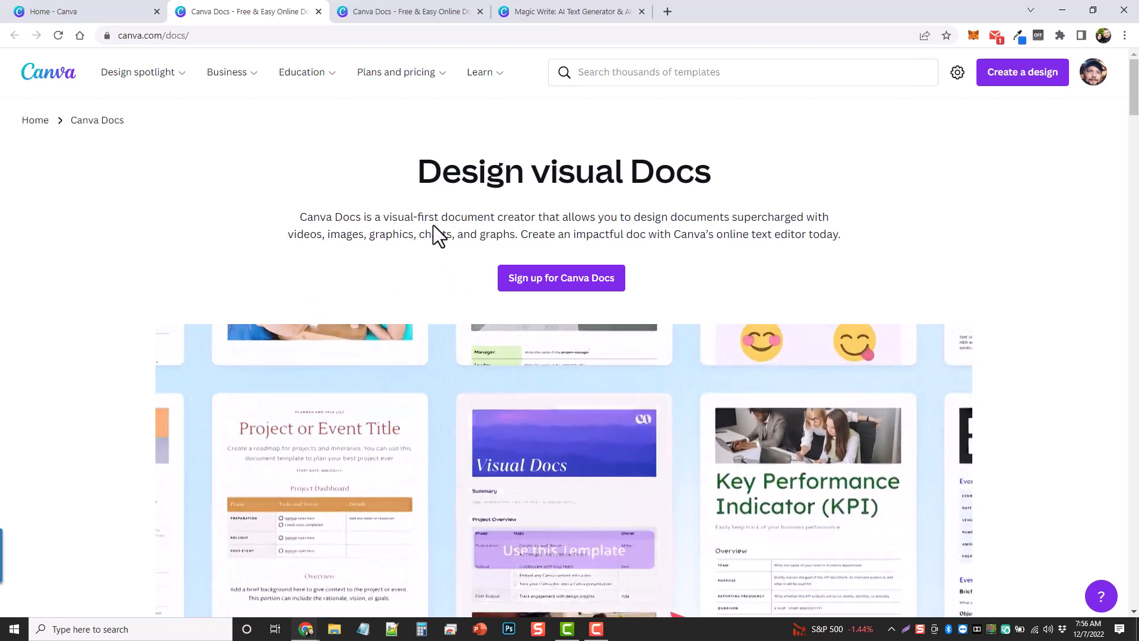
click(564, 549)
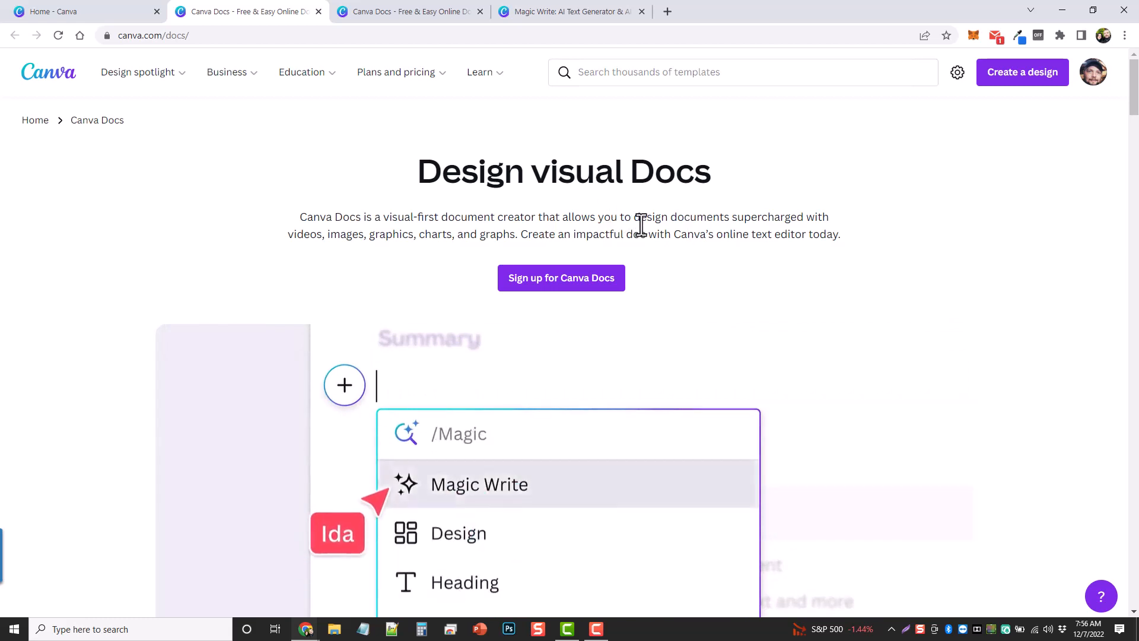
click(480, 484)
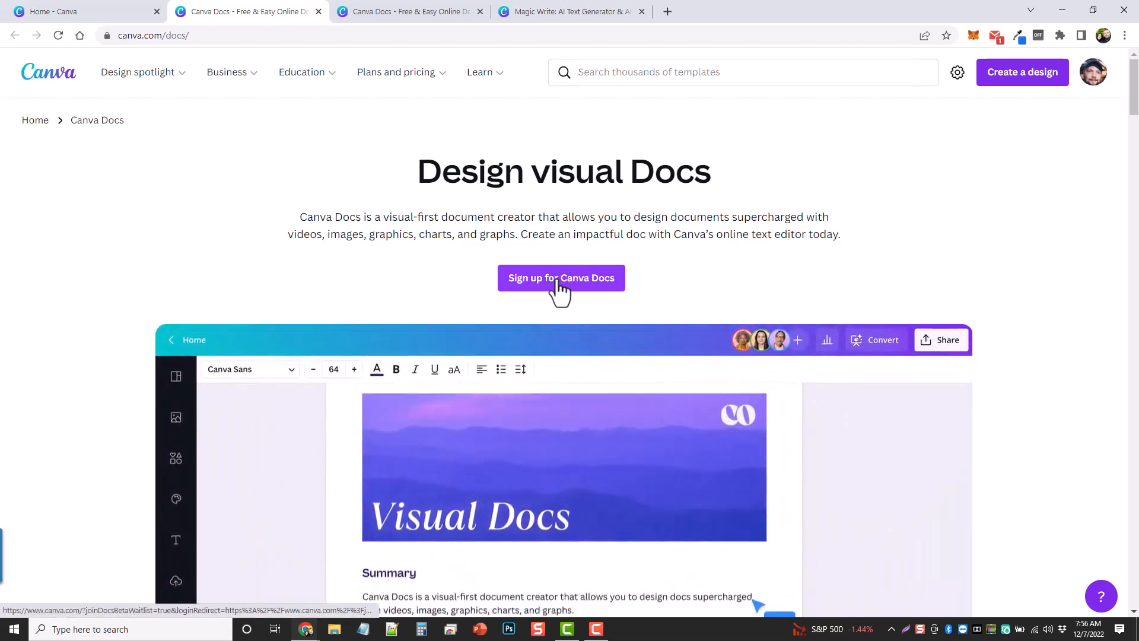
- Sign up for Canva Docs, landing the account on the Canva Docs waitlist
click(561, 278)
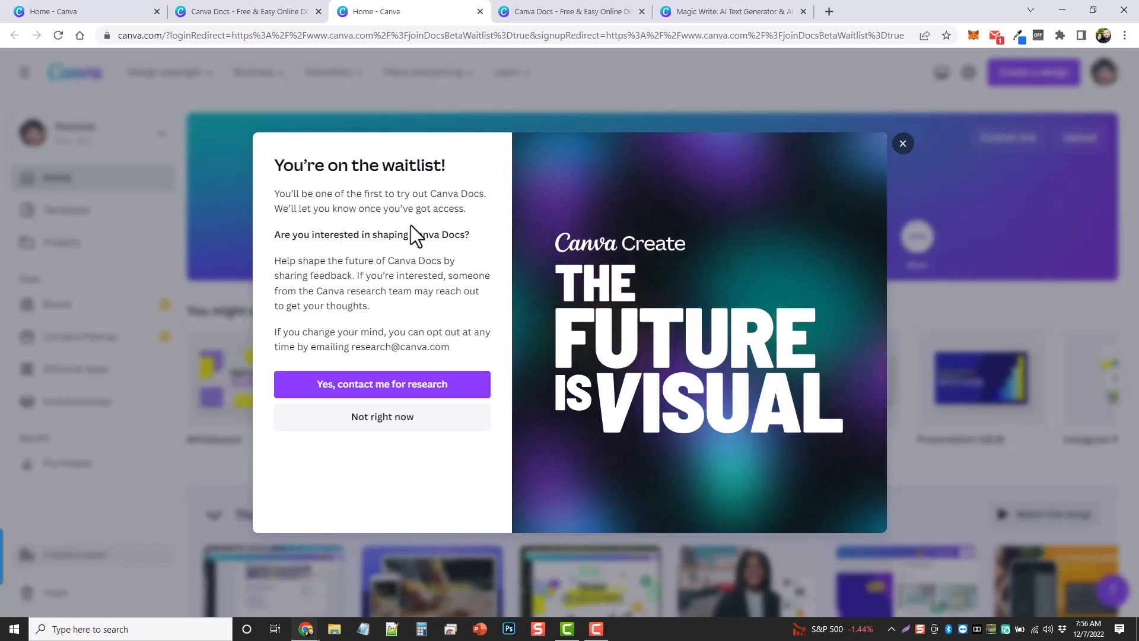
mouse_move(377, 284)
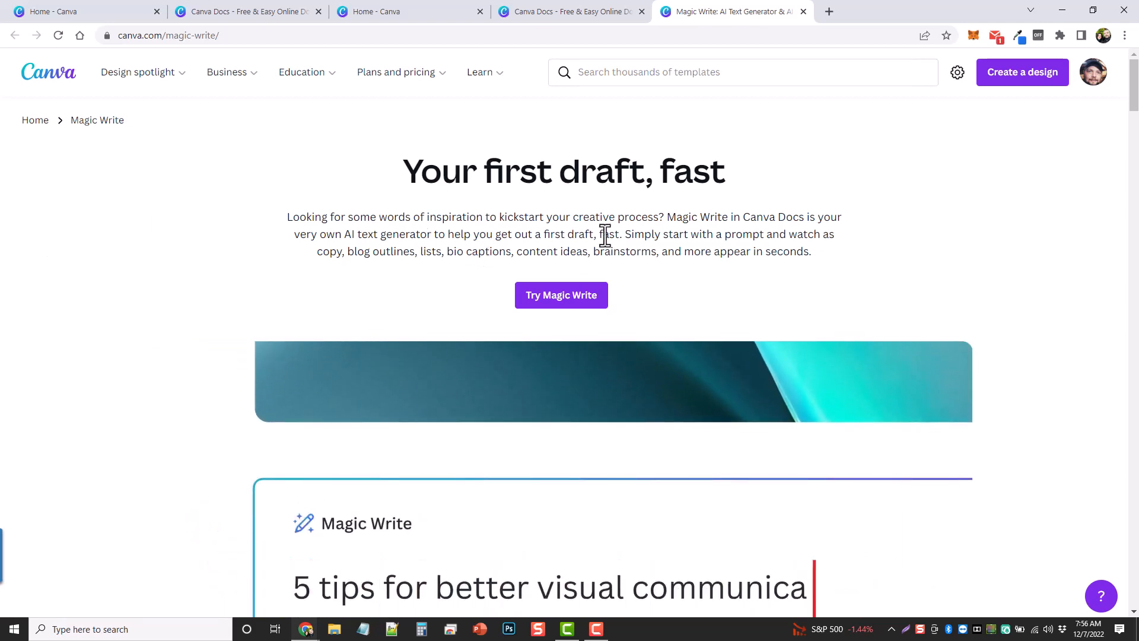
scroll(down, 3)
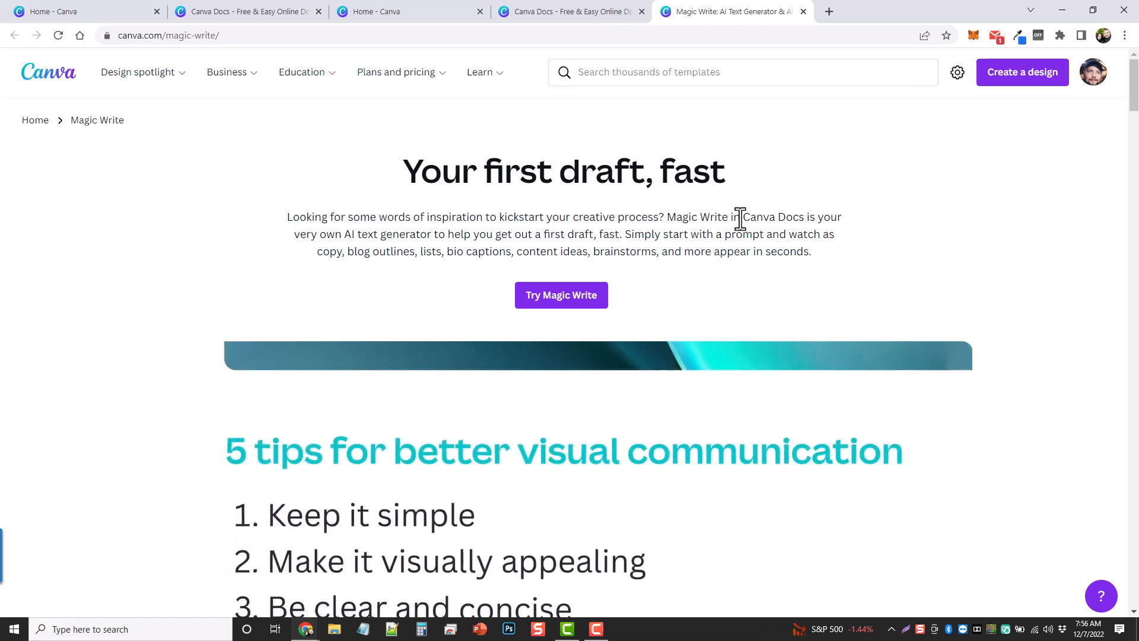
double_click(773, 216)
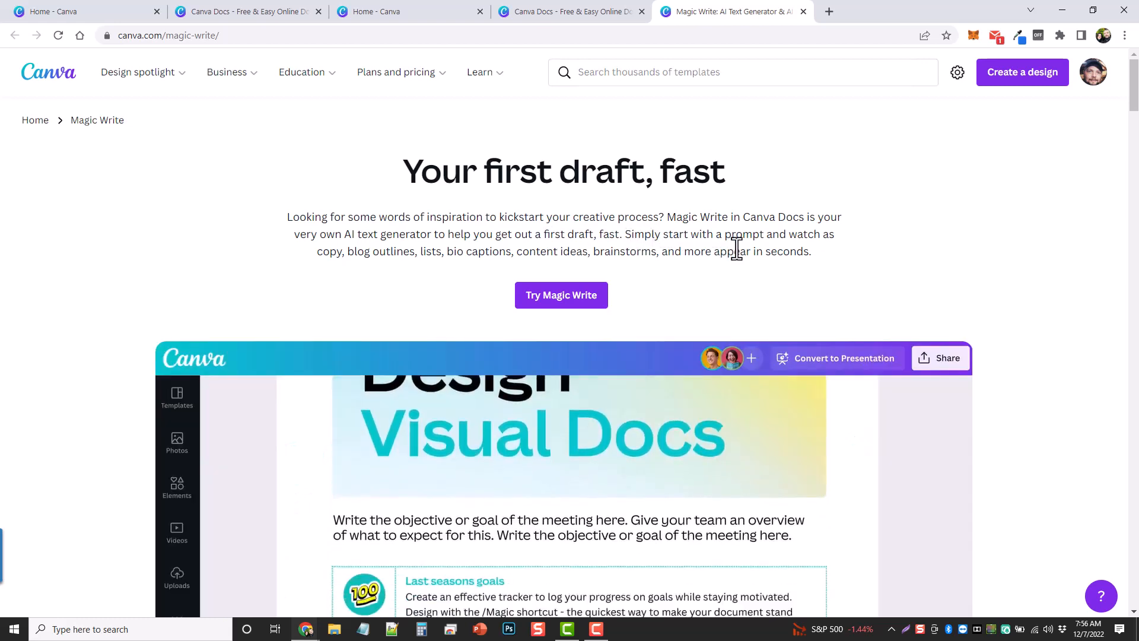
scroll(down, 3)
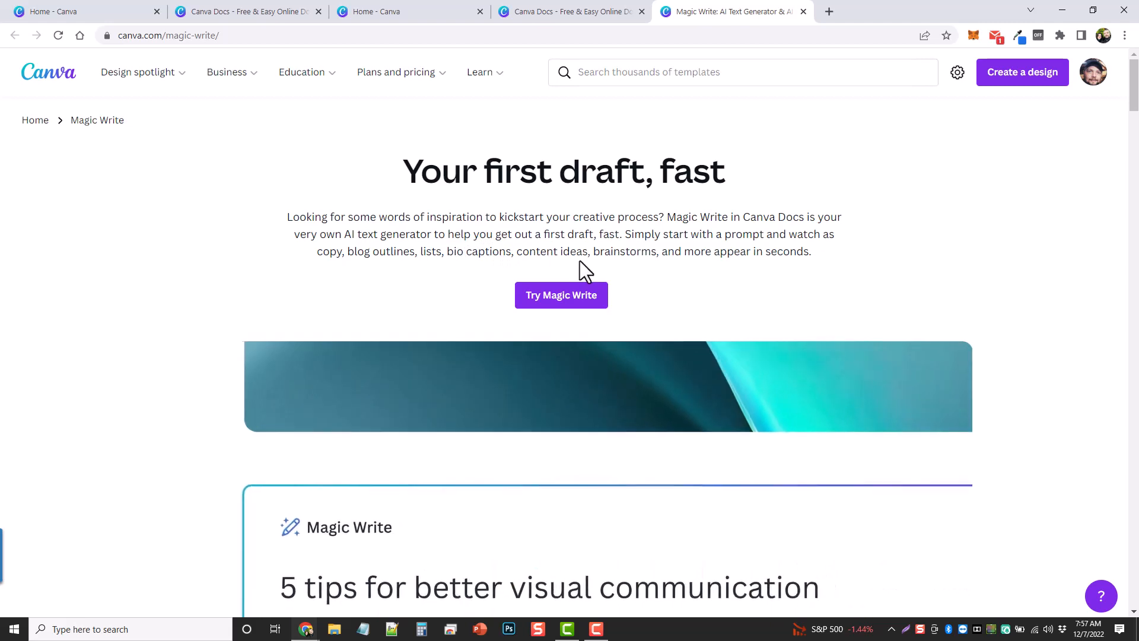
scroll(down, 3)
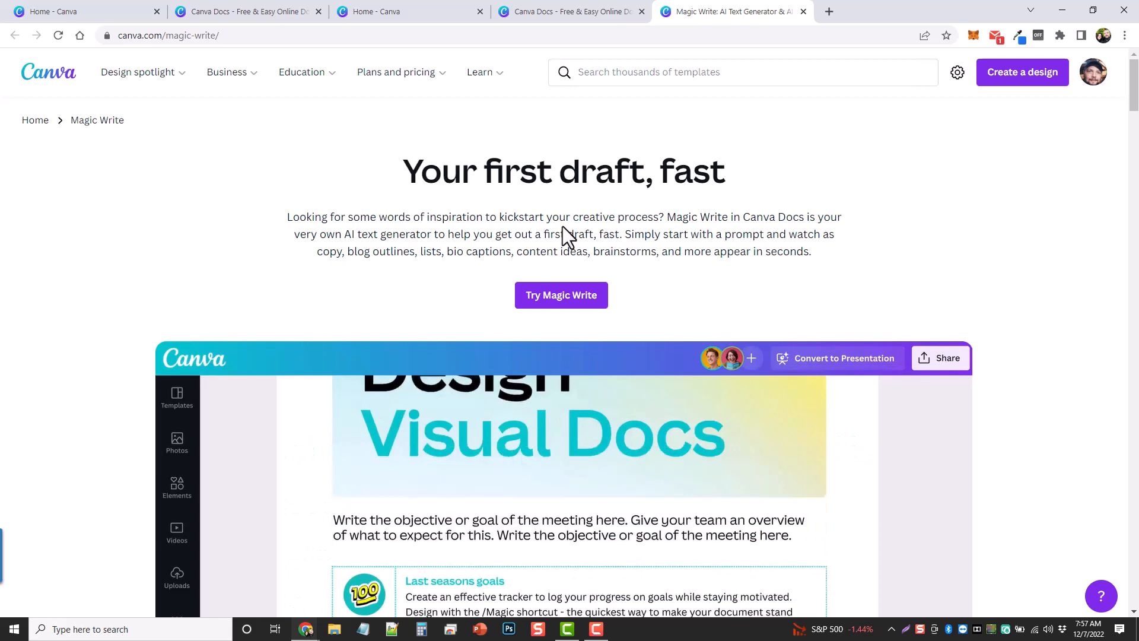
scroll(down, 3)
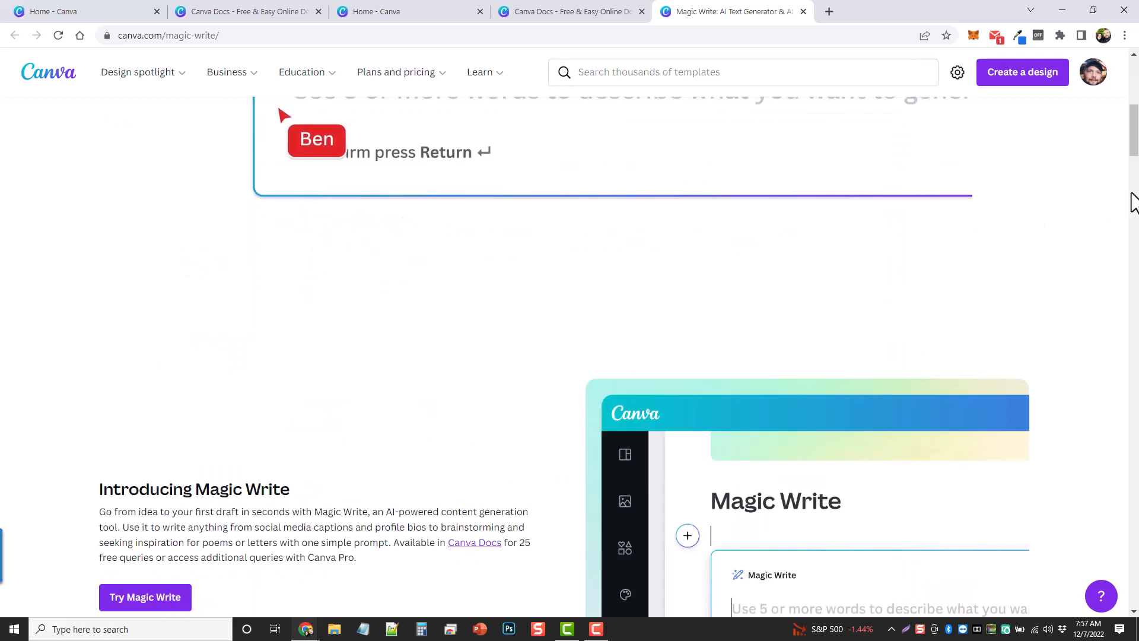
scroll(down, 3)
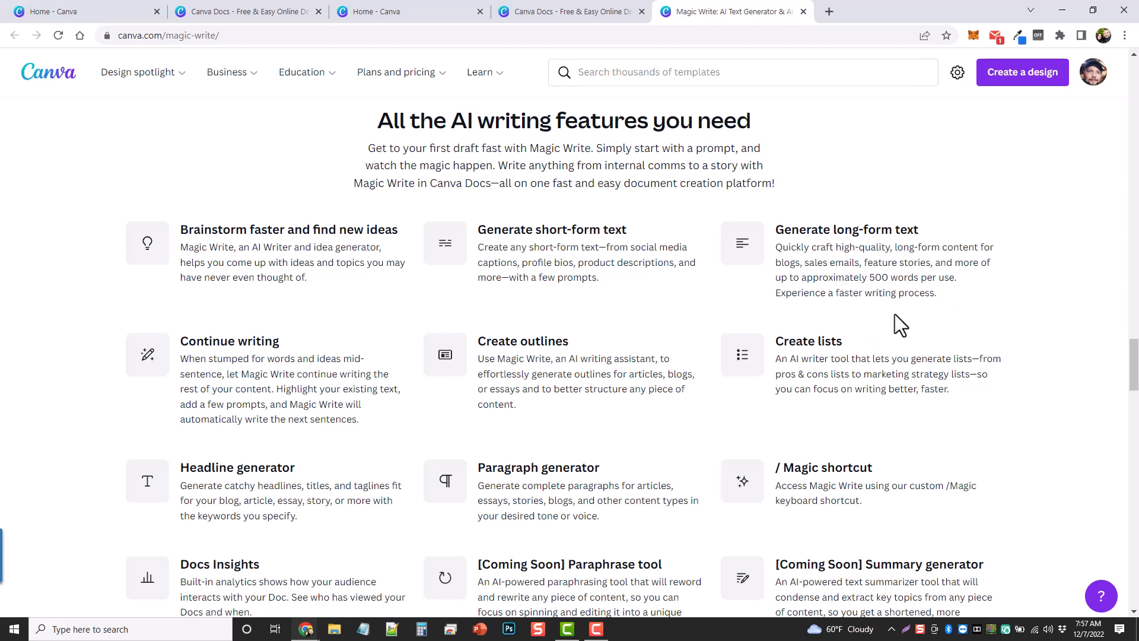
mouse_move(614, 454)
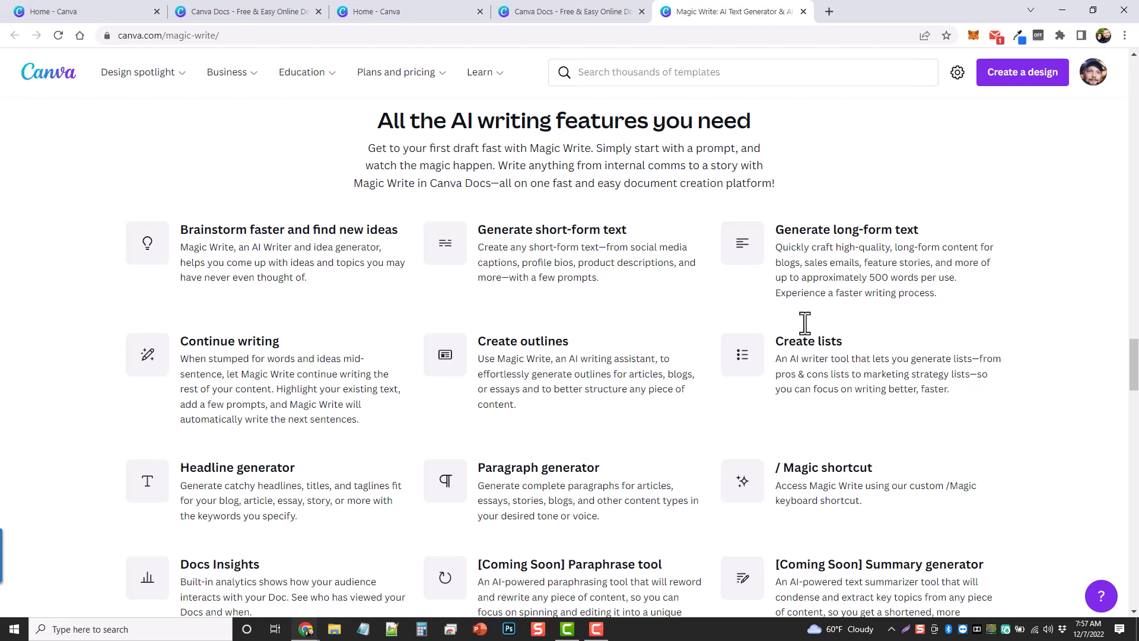
mouse_move(875, 265)
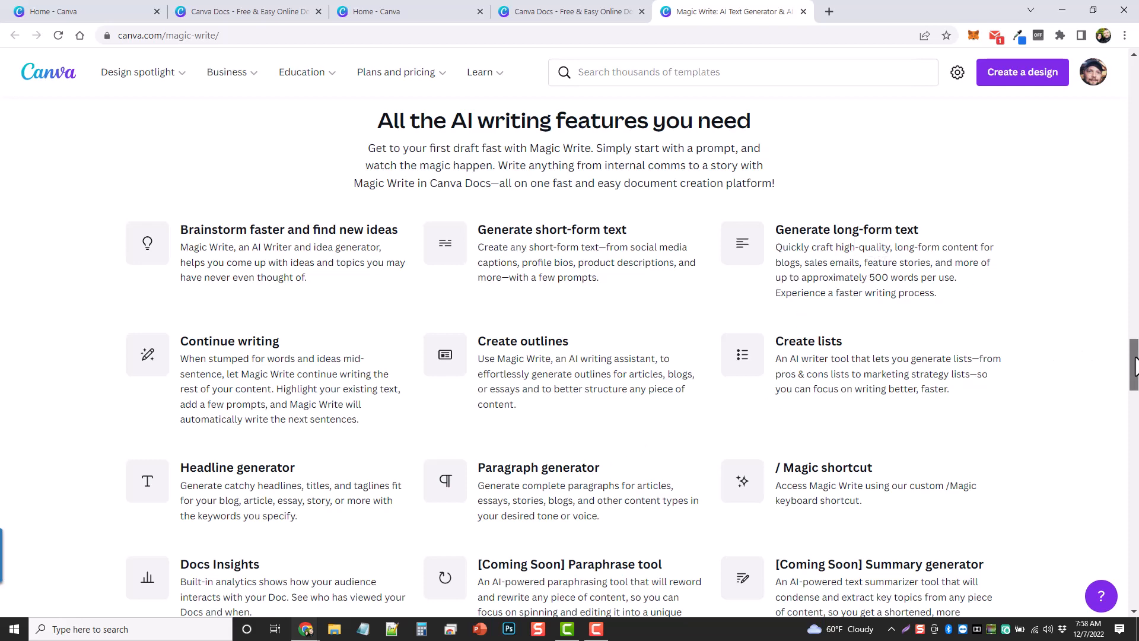
scroll(down, 3)
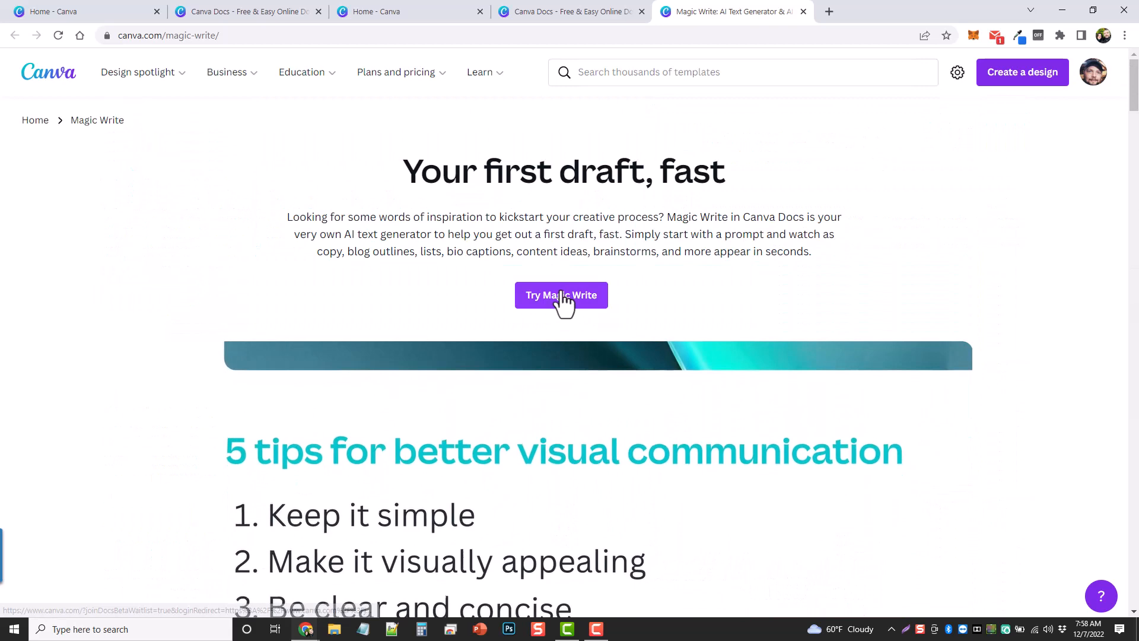
- Try Magic Write, then dismiss the waitlist confirmation with 'Not right now' to return home
click(561, 296)
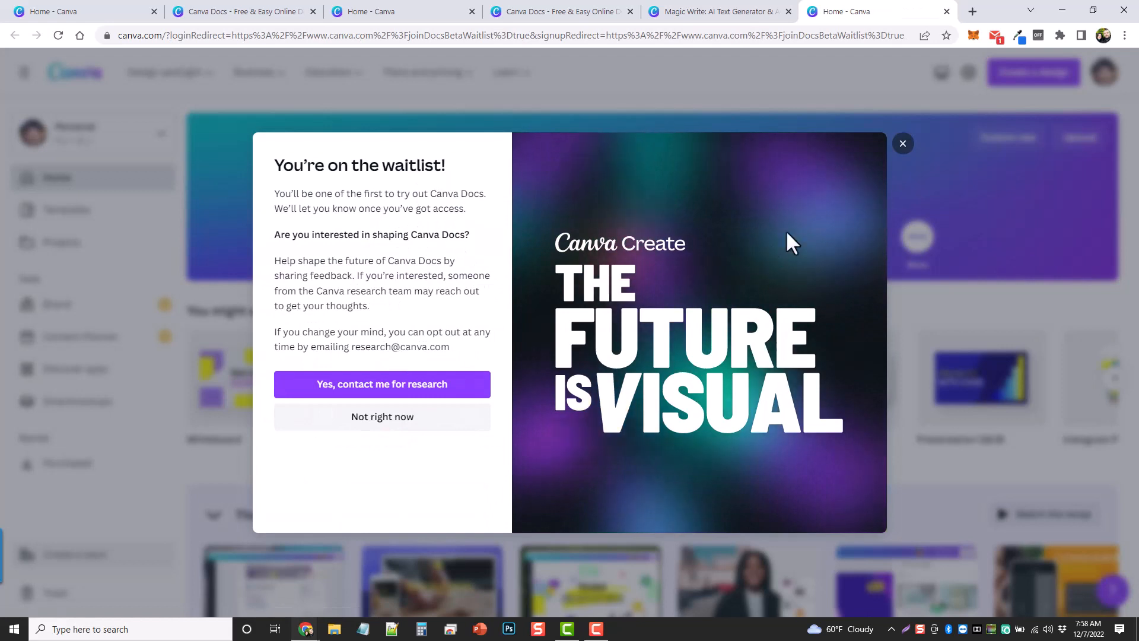
click(903, 144)
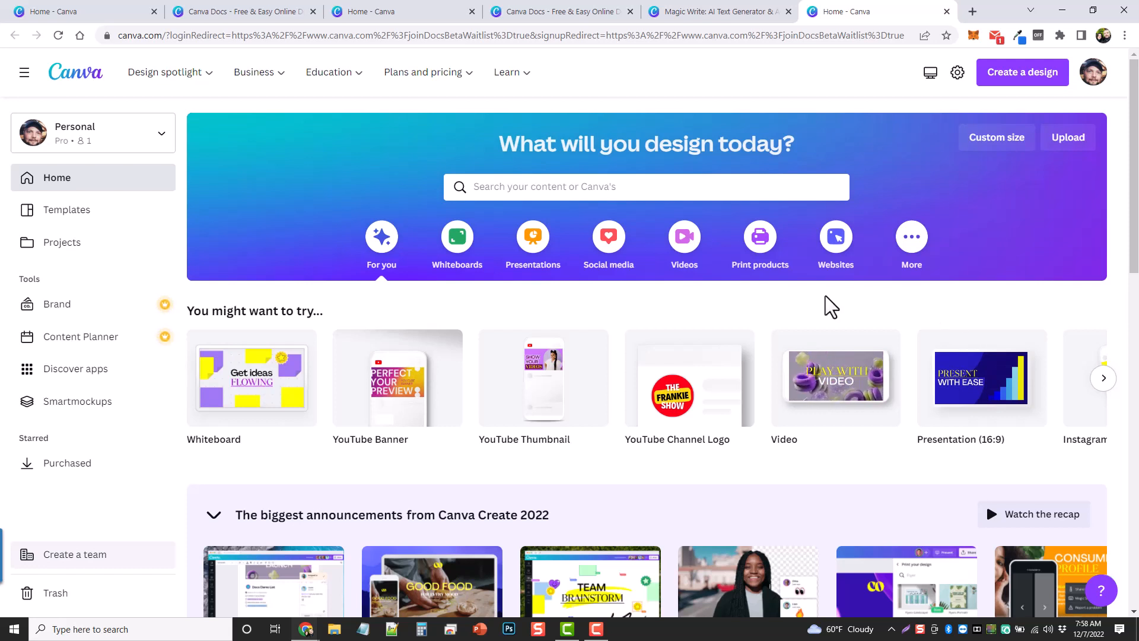
mouse_move(745, 305)
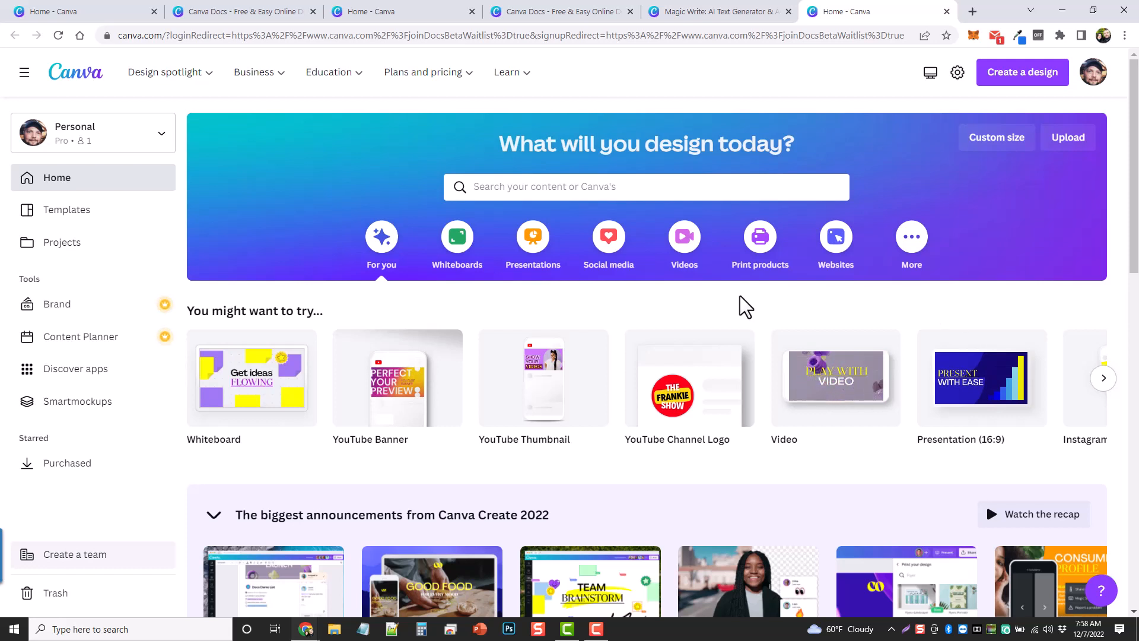